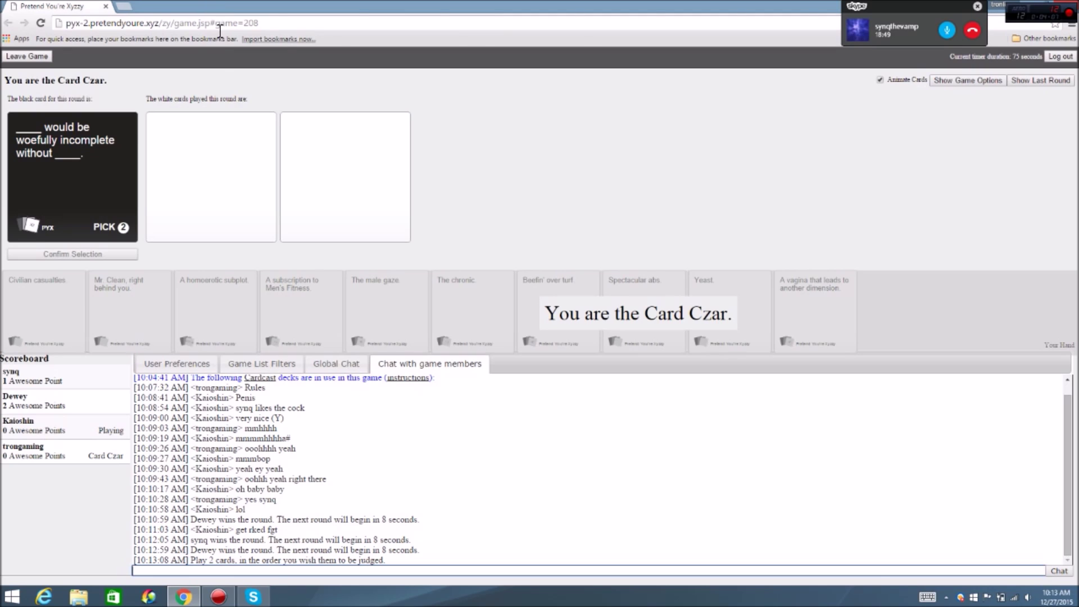
{"action": "mouse_move", "coordinate": [107, 156]}
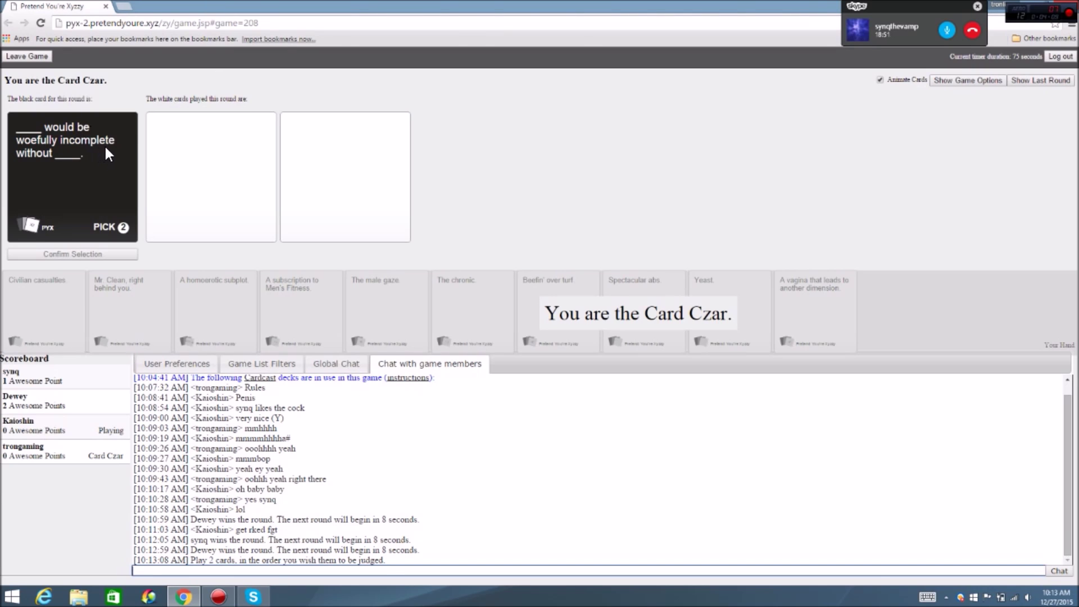
{"action": "mouse_move", "coordinate": [422, 106]}
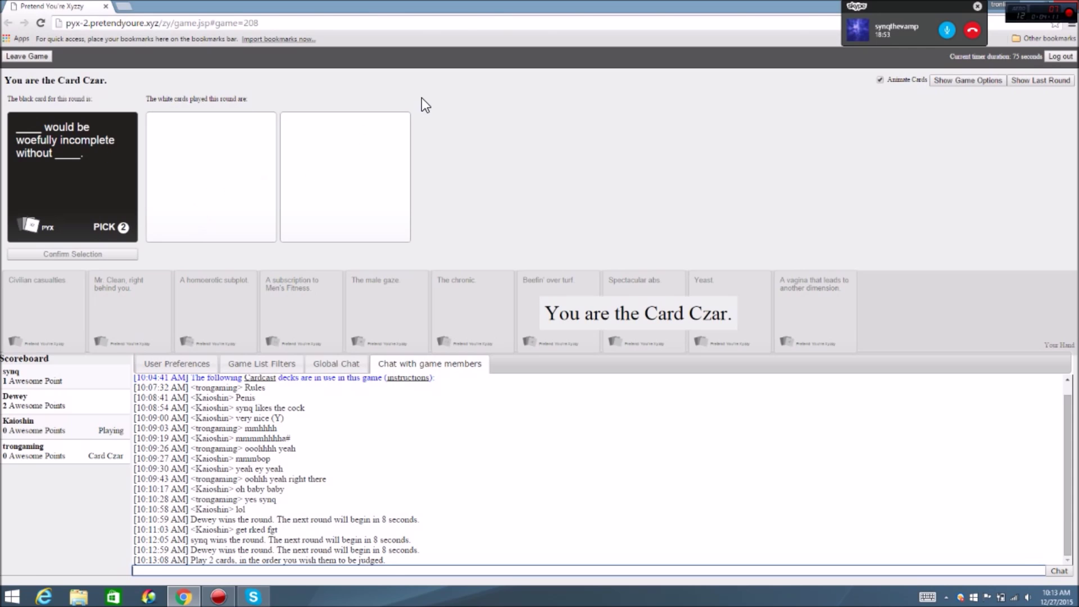
{"action": "mouse_move", "coordinate": [457, 43]}
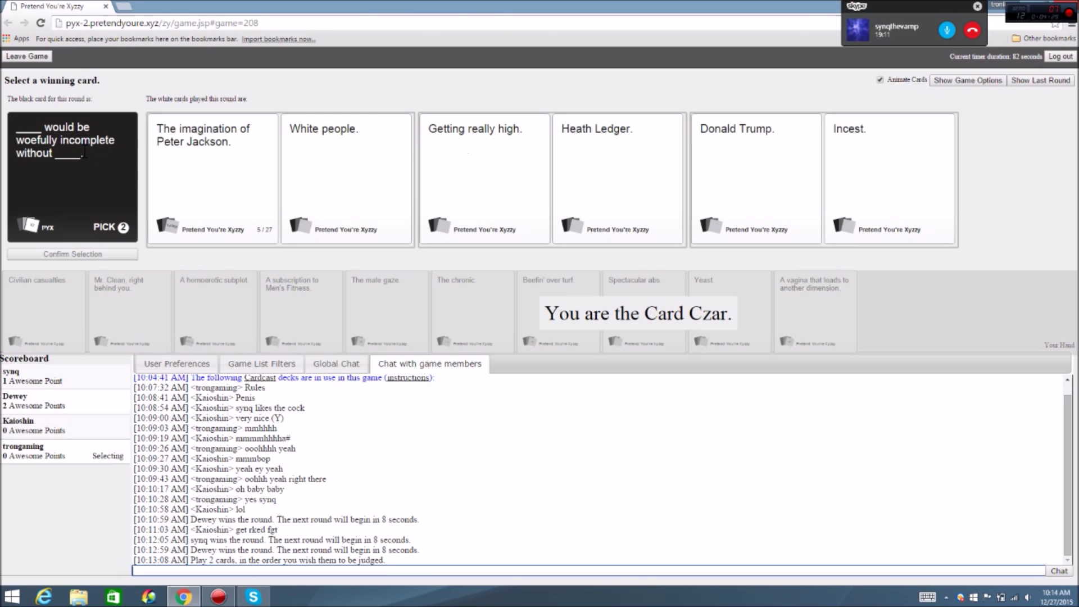
{"action": "mouse_move", "coordinate": [606, 170]}
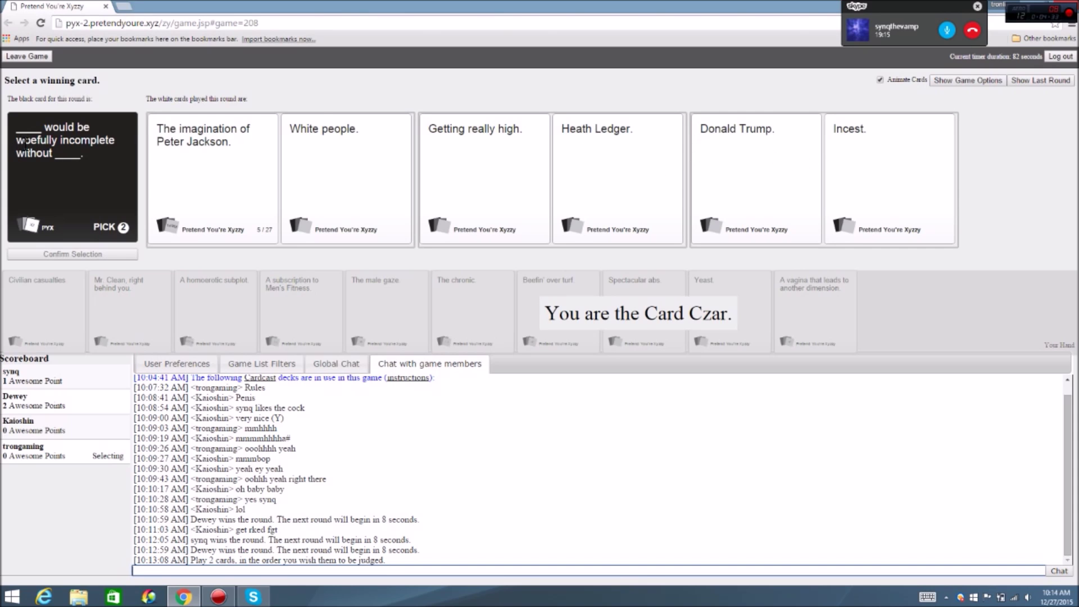
{"action": "mouse_move", "coordinate": [626, 152]}
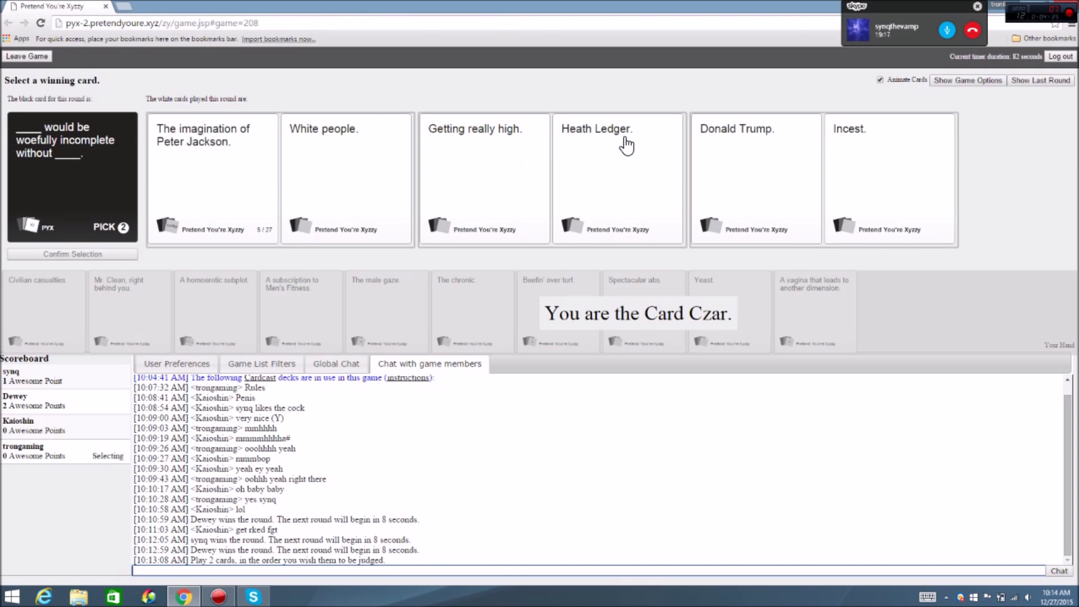
{"action": "mouse_move", "coordinate": [165, 167]}
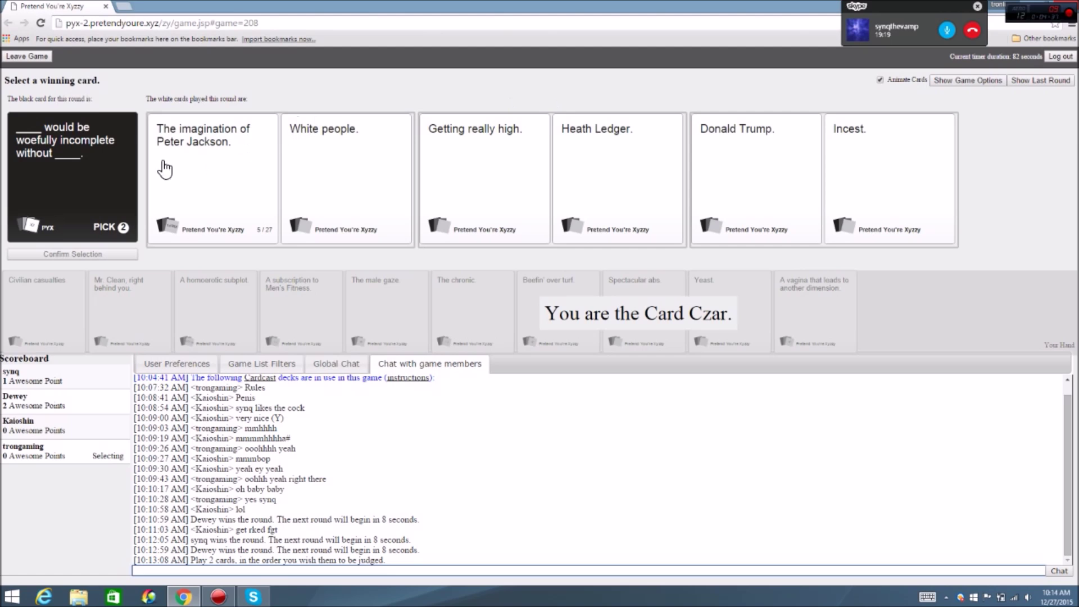
{"action": "mouse_move", "coordinate": [881, 167]}
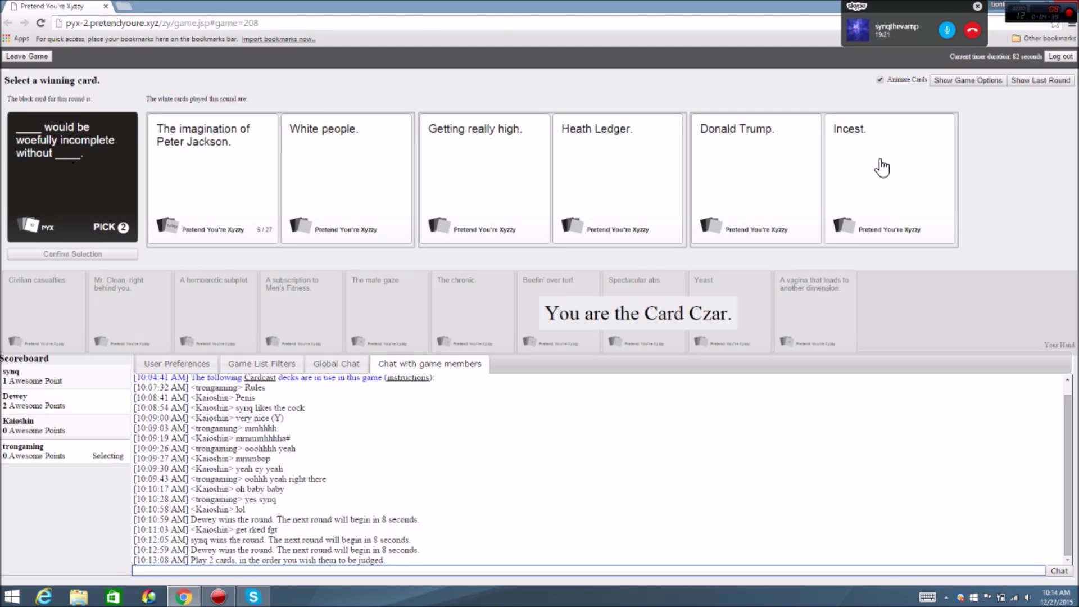
{"action": "mouse_move", "coordinate": [386, 157]}
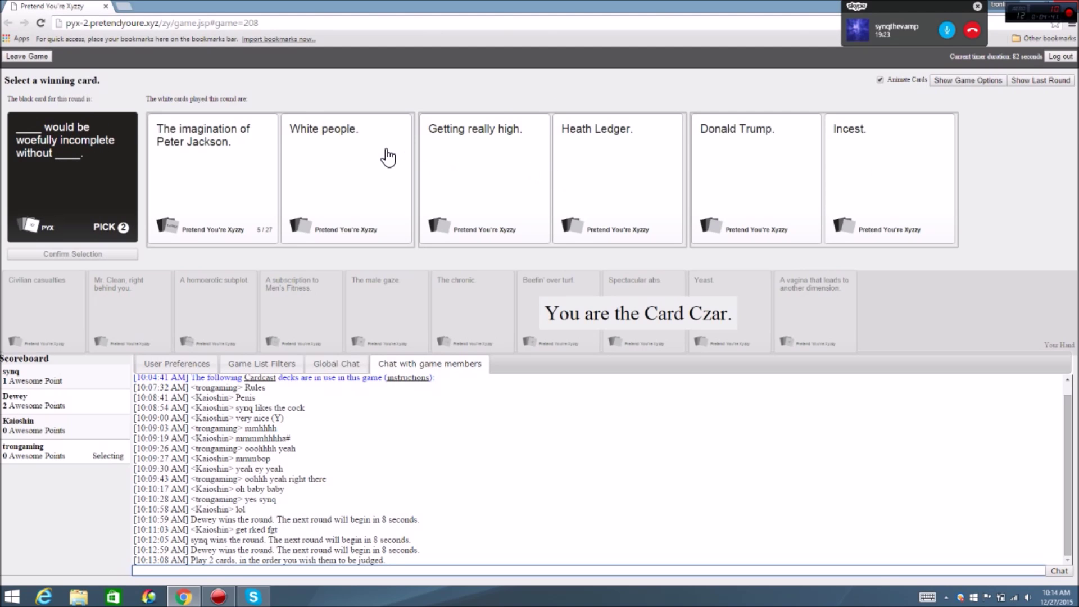
{"action": "mouse_move", "coordinate": [418, 86]}
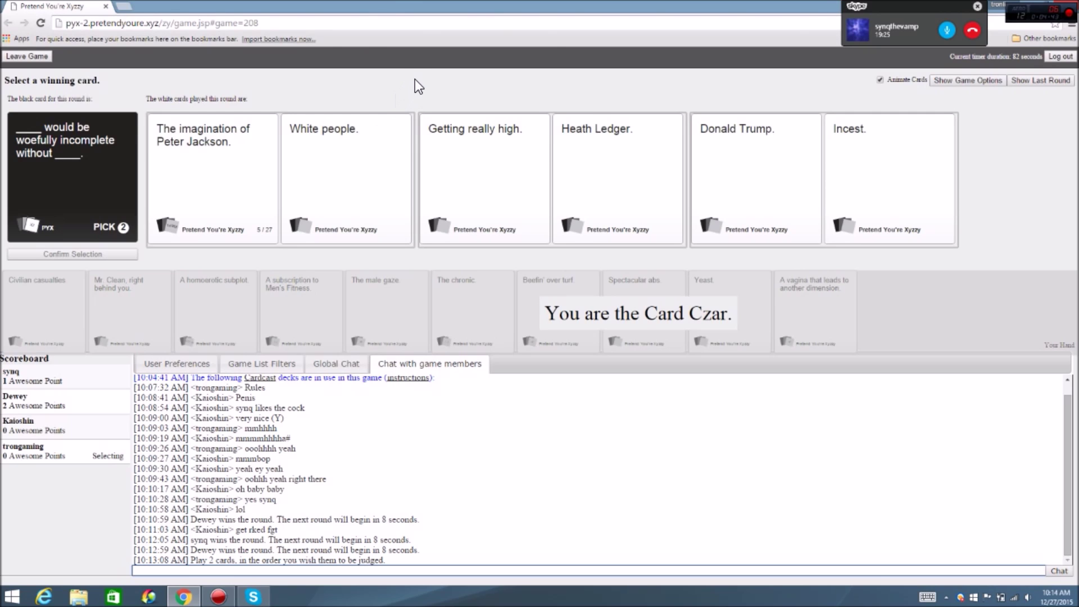
{"action": "mouse_move", "coordinate": [438, 83]}
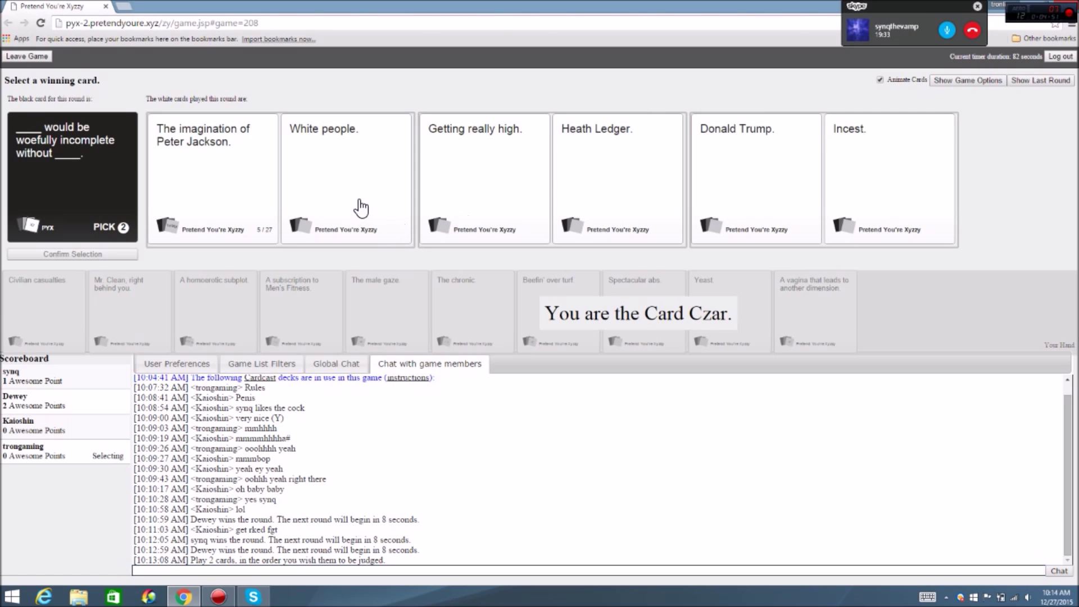
Pick the winning pair of white cards for the Rome round
{"action": "left_click", "coordinate": [346, 186]}
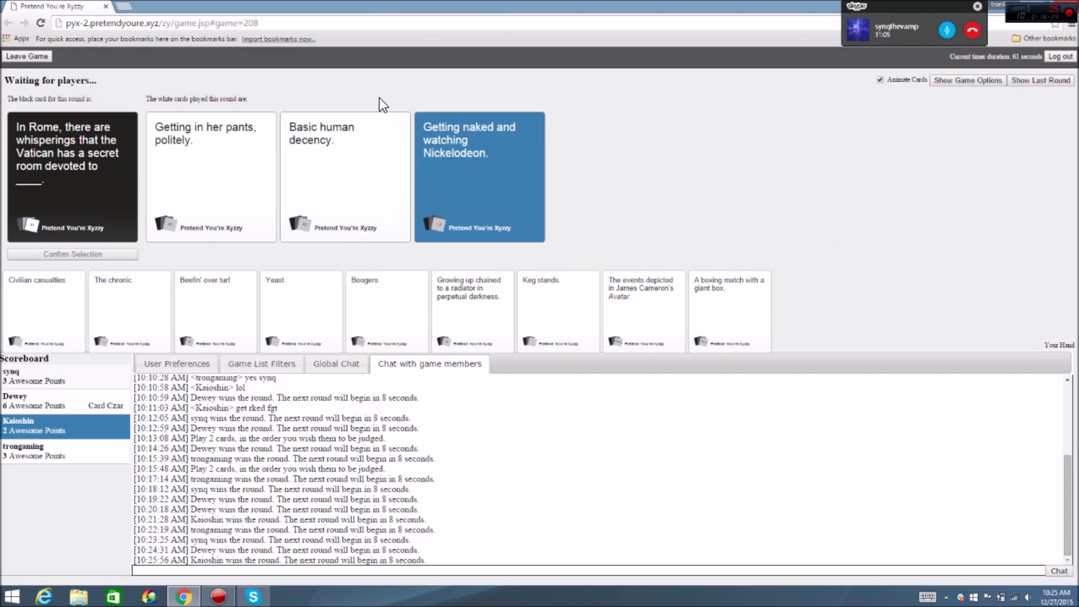
{"action": "mouse_move", "coordinate": [328, 152]}
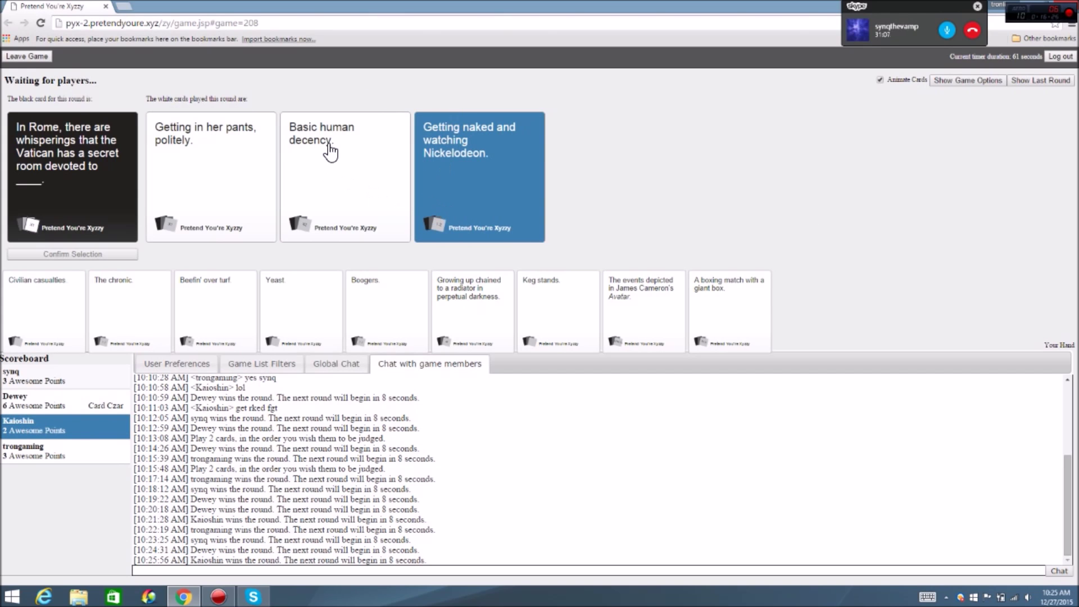
{"action": "mouse_move", "coordinate": [86, 267]}
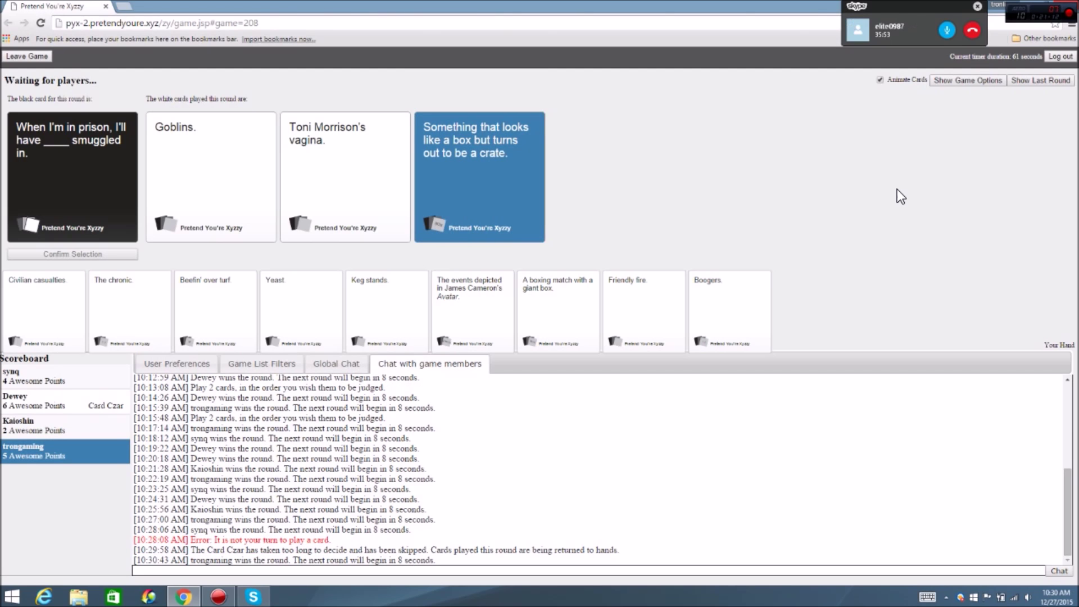
{"action": "mouse_move", "coordinate": [445, 401]}
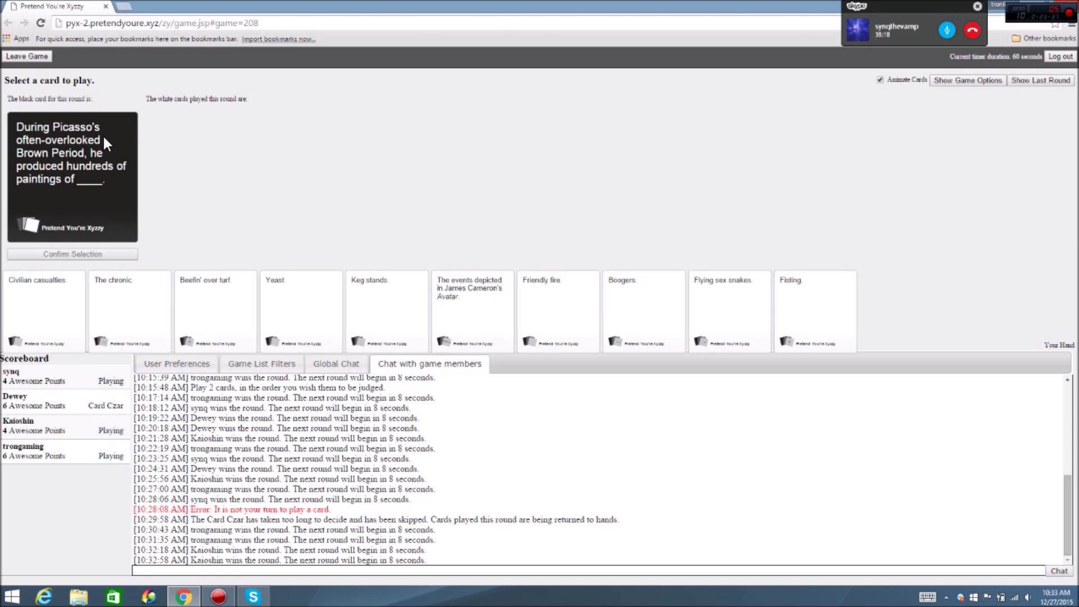
{"action": "mouse_move", "coordinate": [306, 164]}
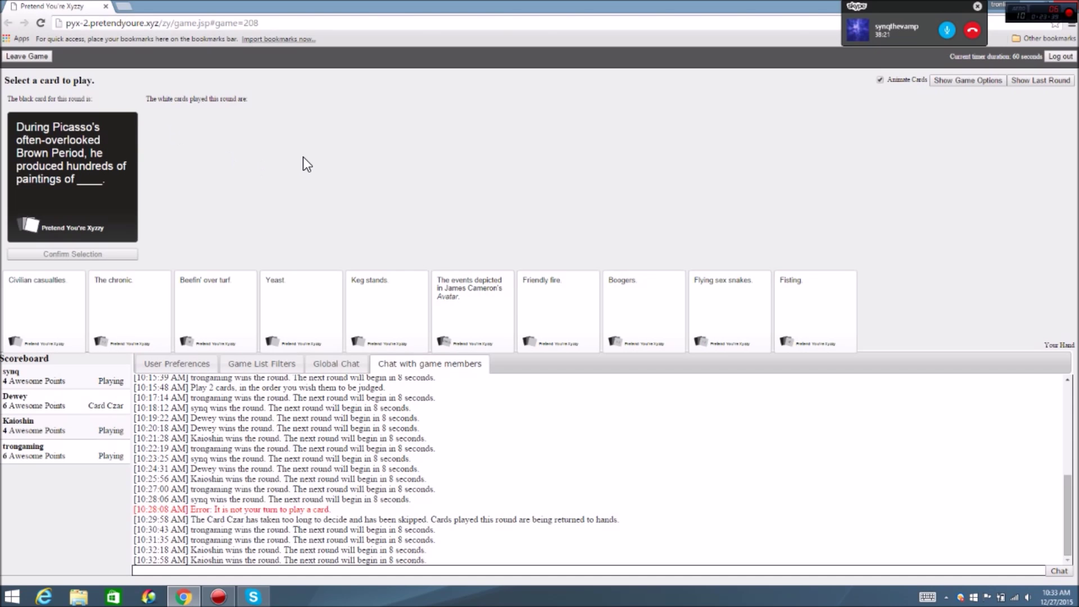
Play a white card from Your Hand as the answer to the Picasso card
{"action": "left_click", "coordinate": [815, 310]}
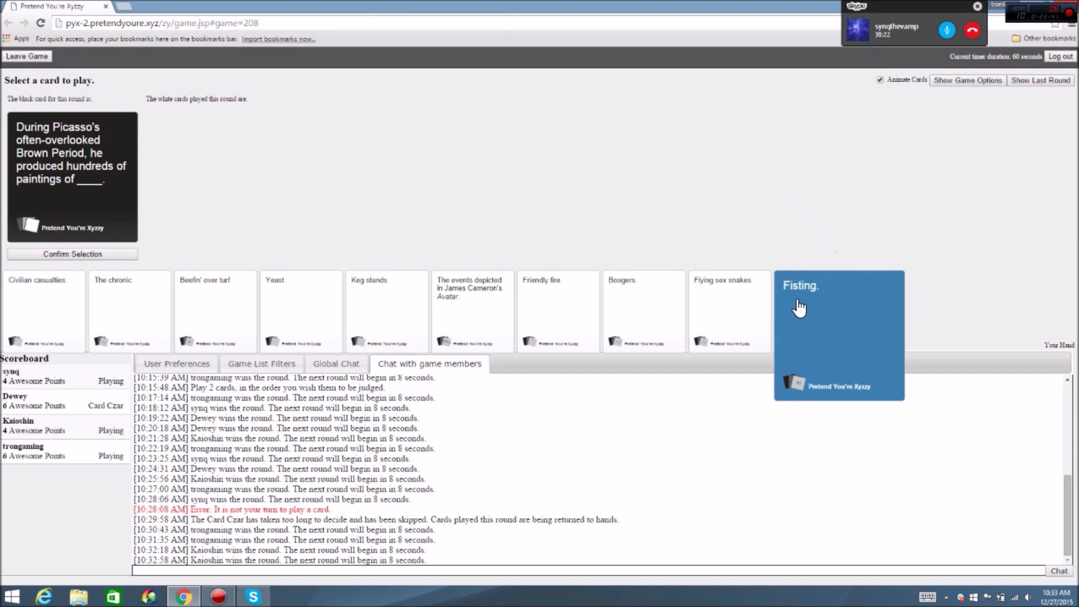
{"action": "left_click", "coordinate": [839, 333]}
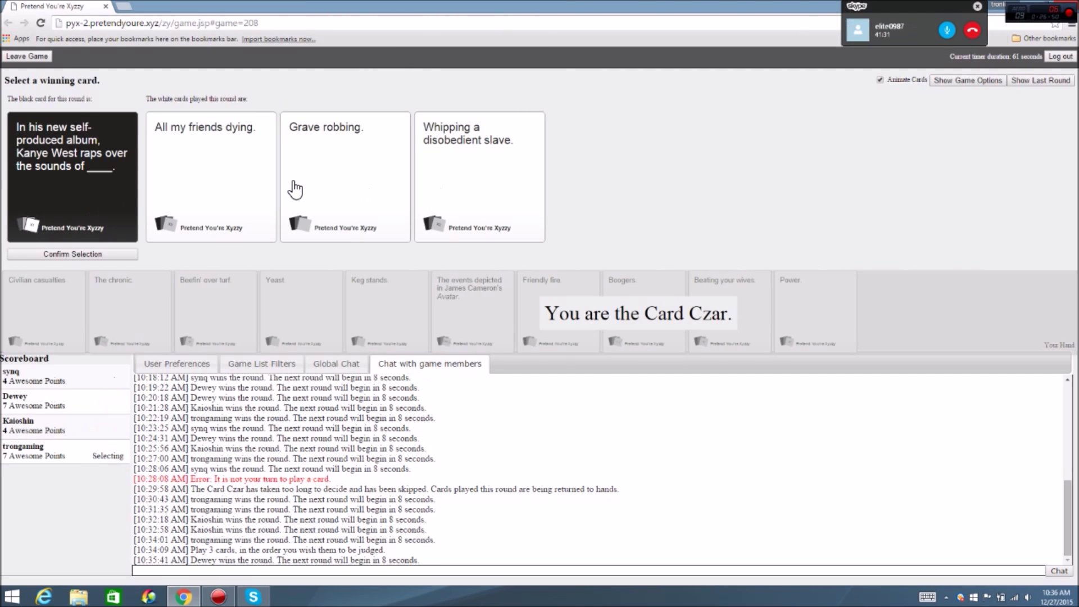
{"action": "mouse_move", "coordinate": [363, 189]}
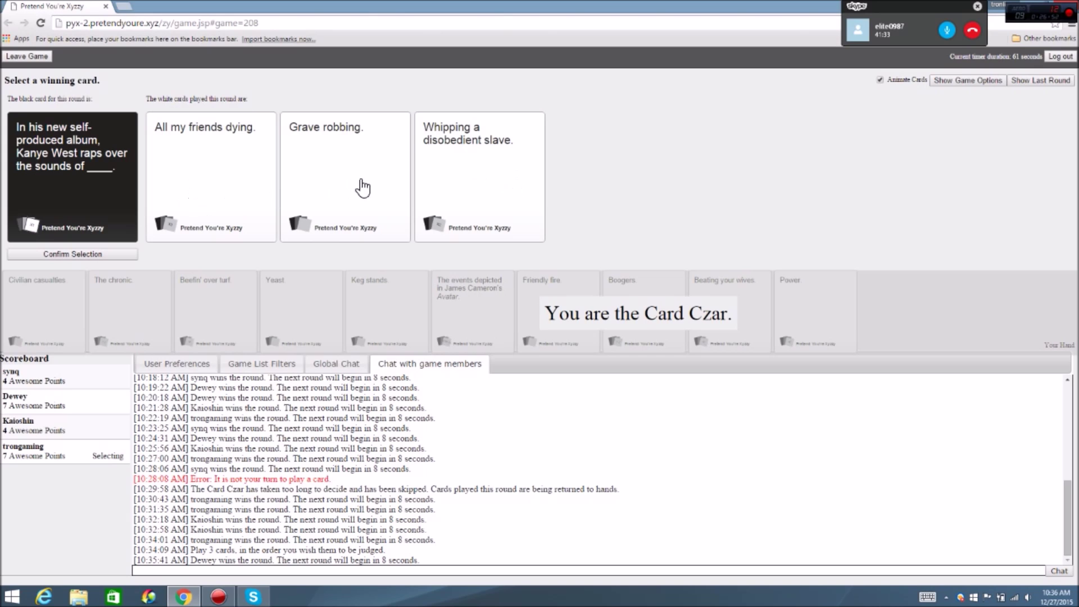
Judge 'Whipping a disobedient slave.' the winning card for the Kanye West round
{"action": "left_click", "coordinate": [480, 174]}
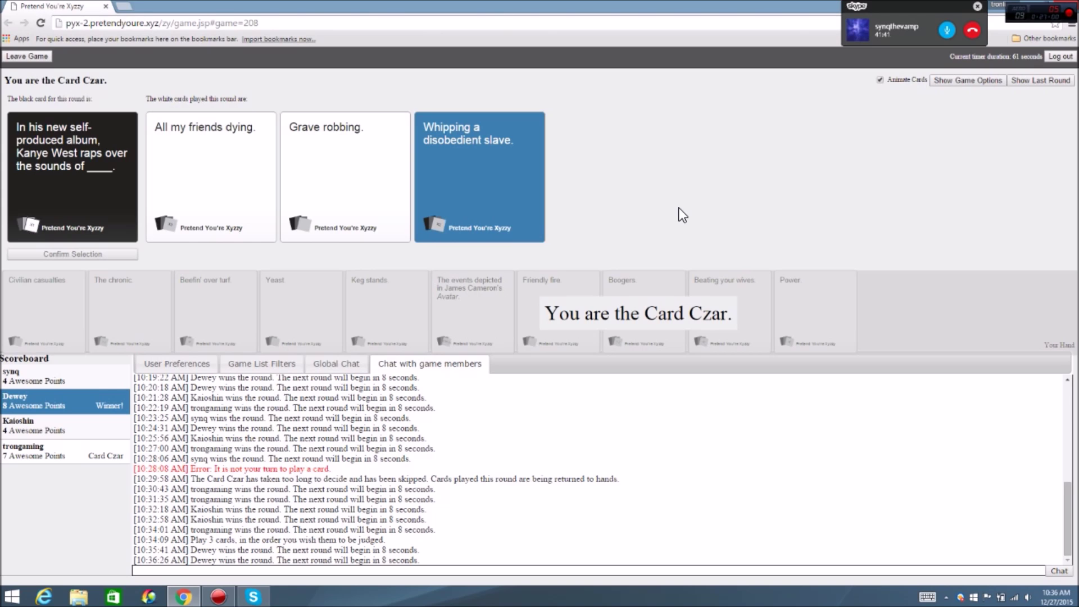
{"action": "left_click", "coordinate": [968, 80]}
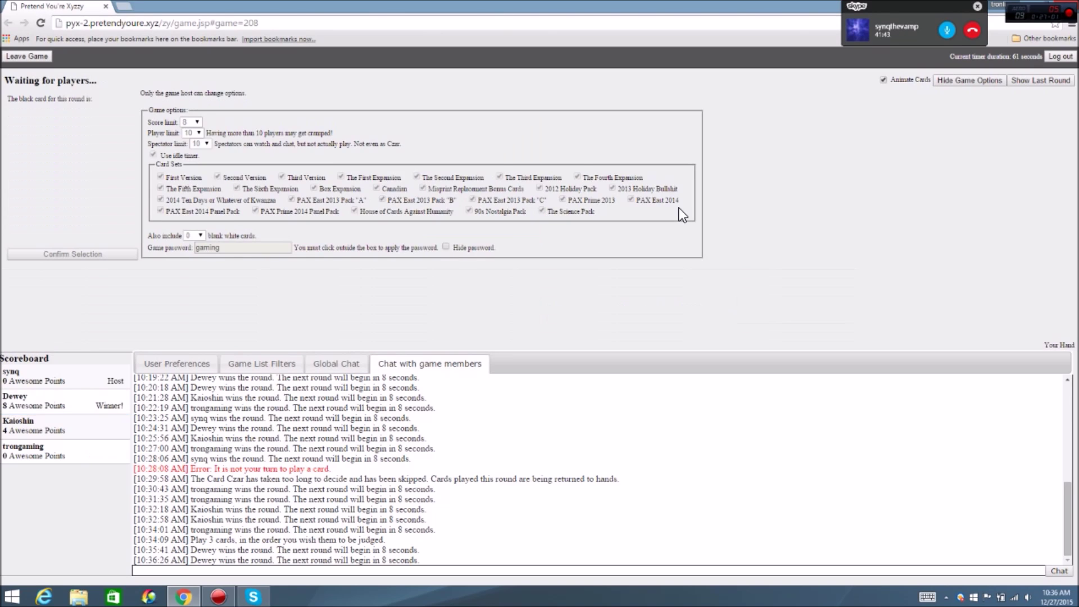